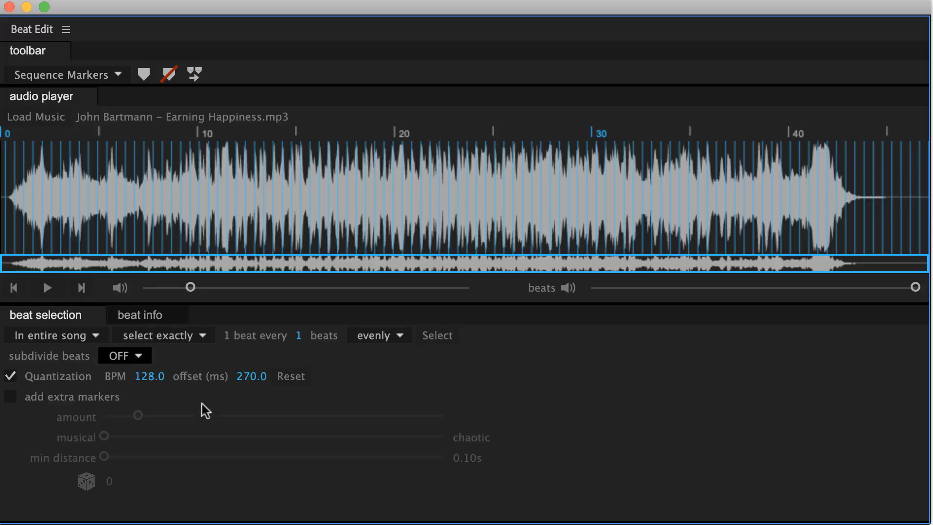
{"action": "mouse_move", "coordinate": [189, 394]}
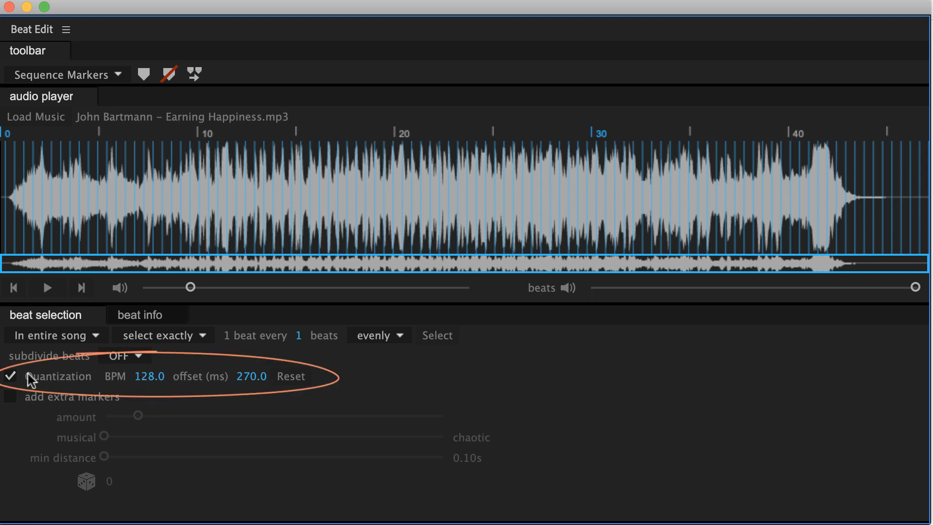
Switch the Quantization checkbox off in the beat selection panel.
{"action": "left_click", "coordinate": [12, 377]}
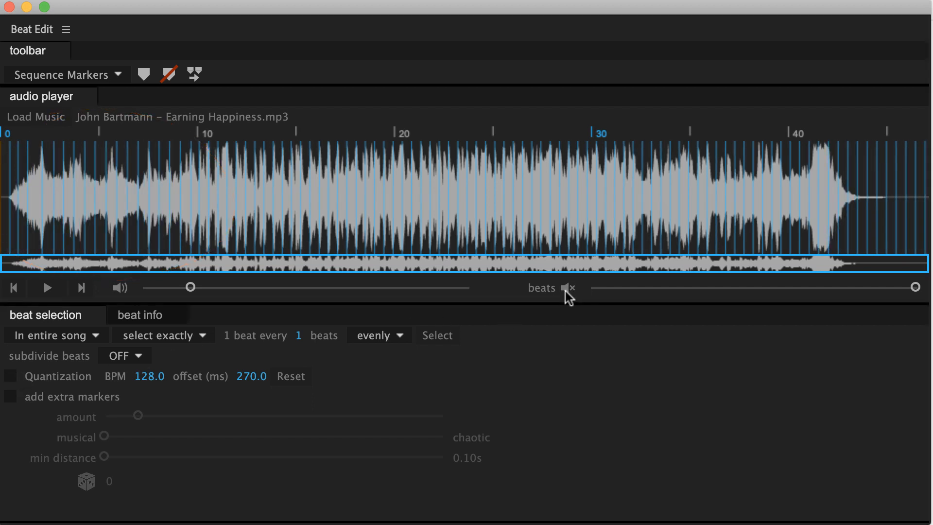
Start playback and let the song run past its intro into the main section.
{"action": "left_click", "coordinate": [47, 288]}
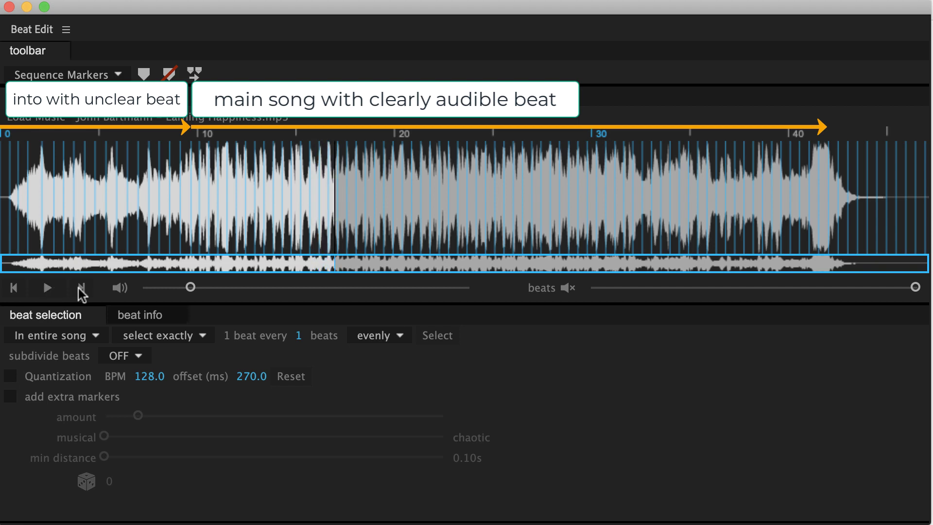
Unmute the beat clicks and replay the song from the start into the main section.
{"action": "left_click", "coordinate": [565, 288]}
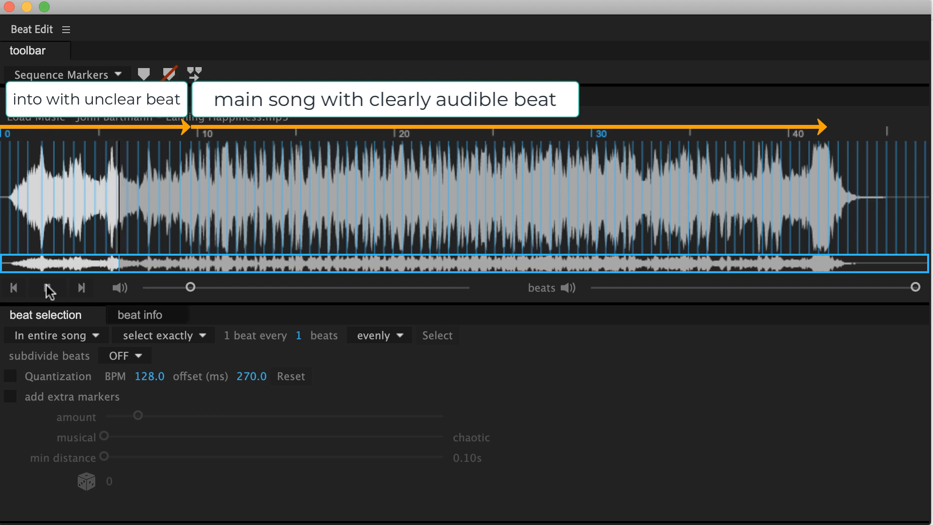
{"action": "left_click", "coordinate": [47, 287]}
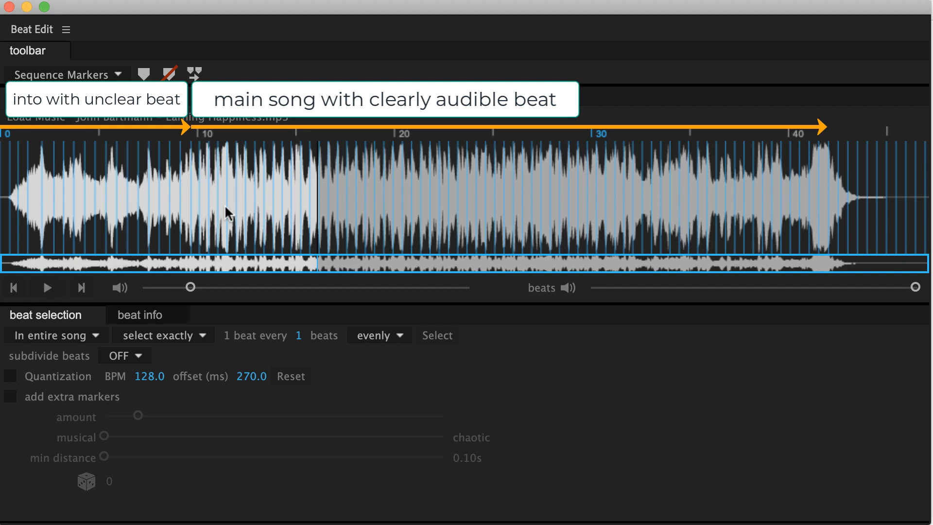
{"action": "mouse_move", "coordinate": [73, 209]}
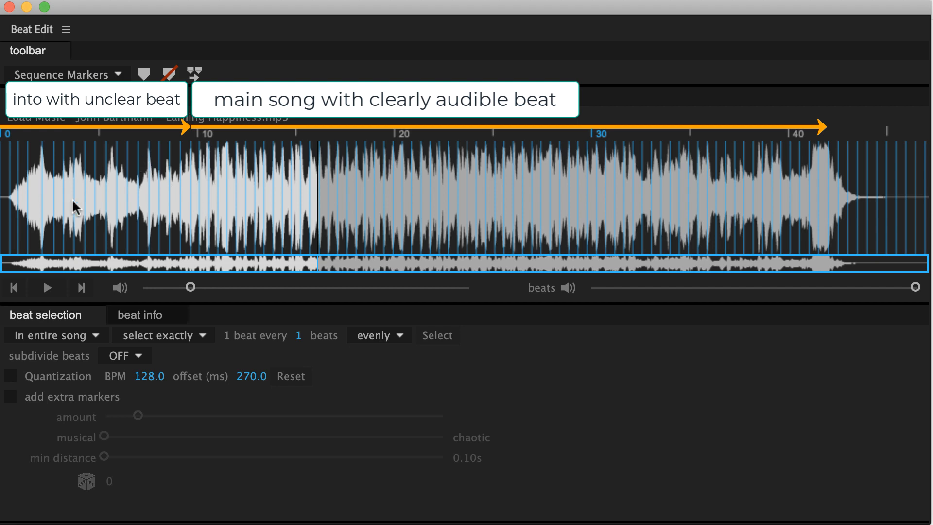
{"action": "mouse_move", "coordinate": [542, 188]}
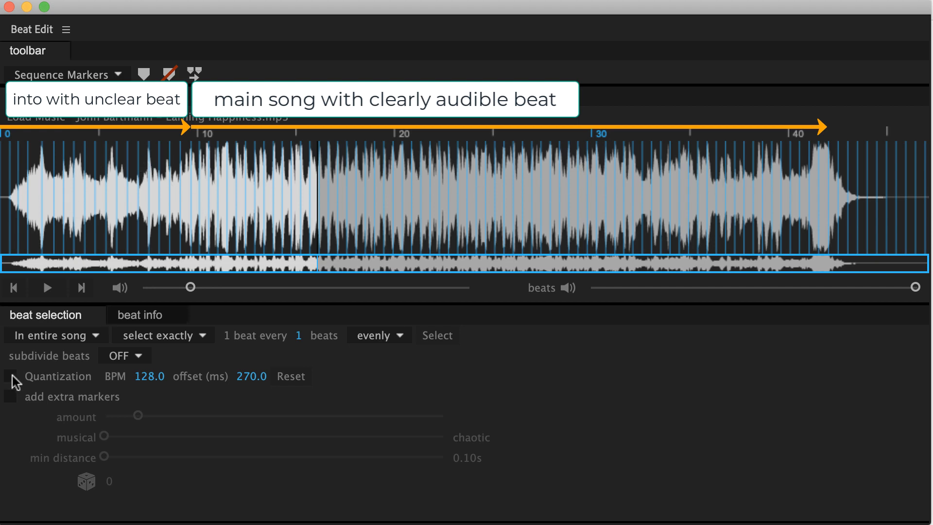
Re-enable the Quantization checkbox so markers follow a constant tempo.
{"action": "left_click", "coordinate": [11, 377]}
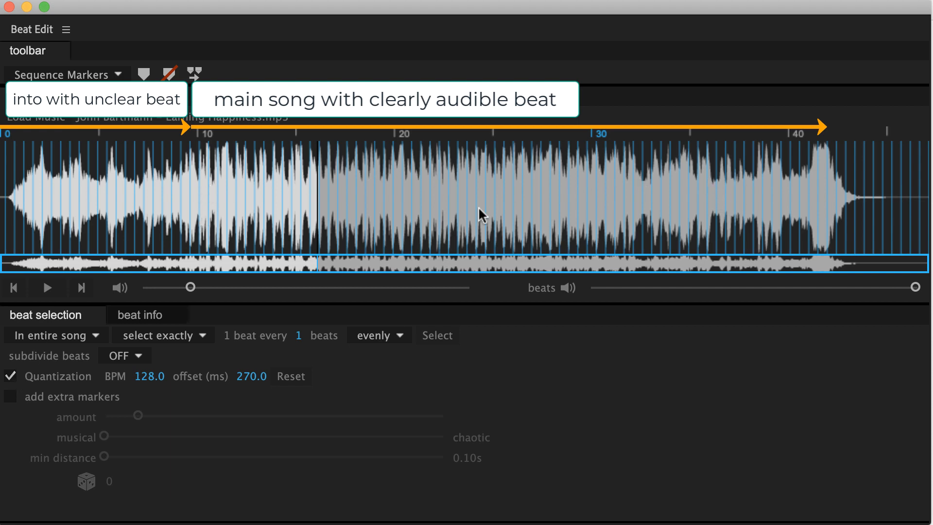
{"action": "mouse_move", "coordinate": [222, 317]}
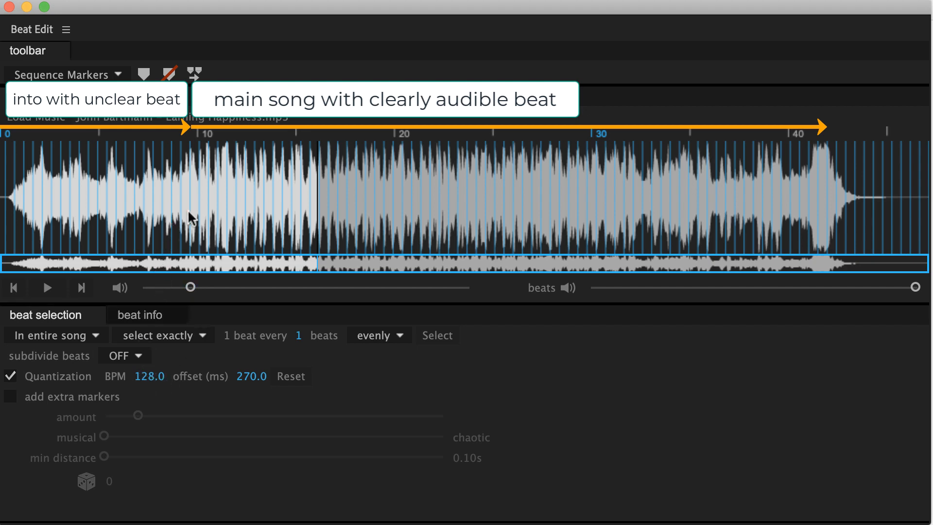
{"action": "mouse_move", "coordinate": [175, 213]}
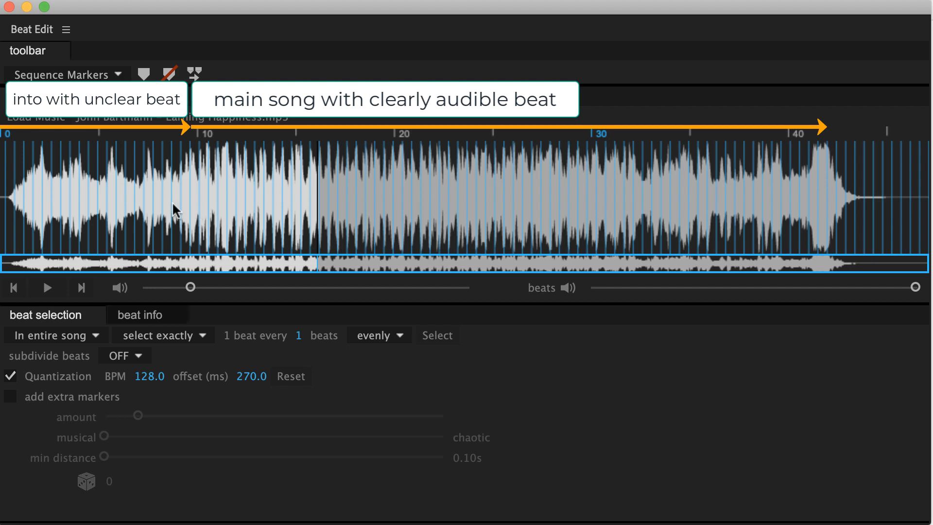
{"action": "mouse_move", "coordinate": [32, 309]}
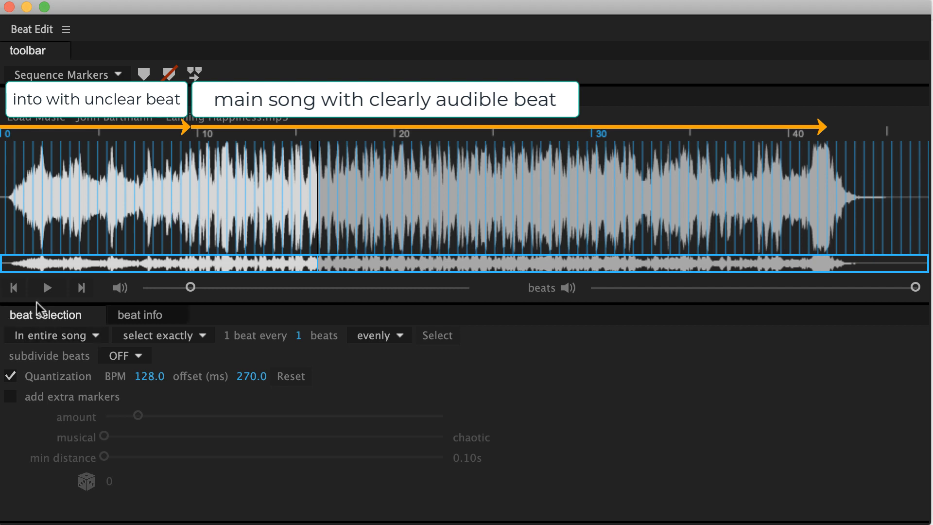
{"action": "mouse_move", "coordinate": [80, 190]}
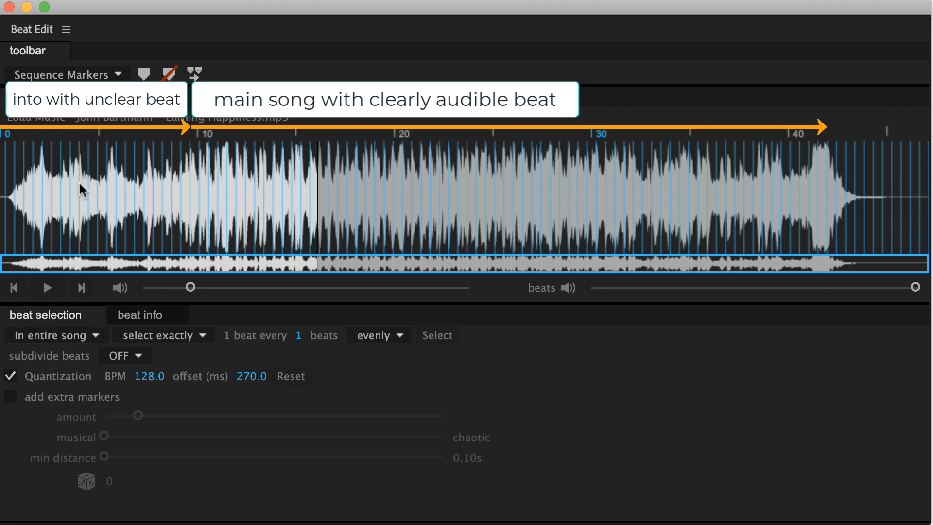
{"action": "mouse_move", "coordinate": [156, 192]}
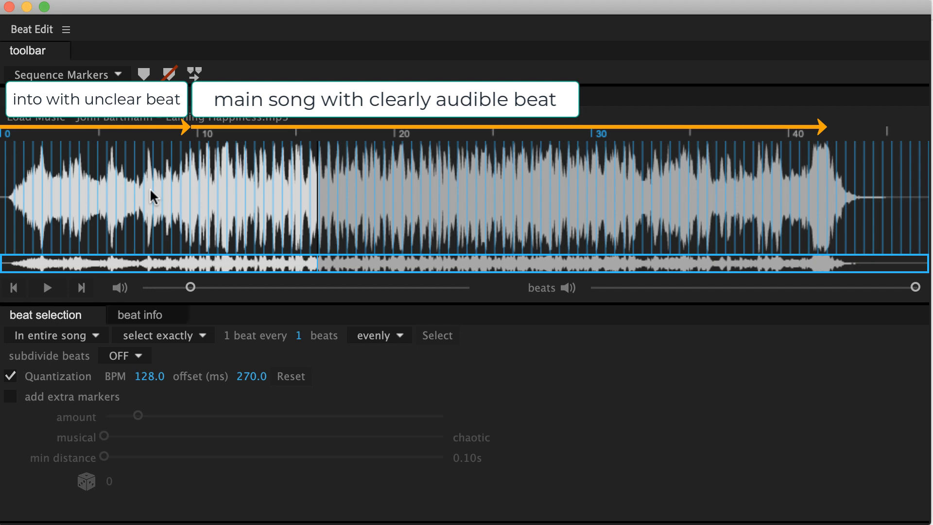
{"action": "mouse_move", "coordinate": [105, 194]}
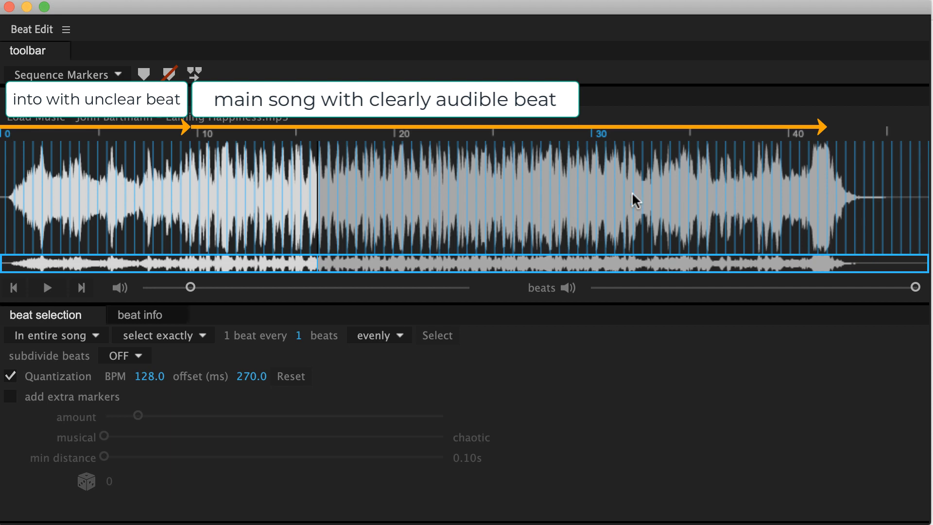
{"action": "mouse_move", "coordinate": [222, 194]}
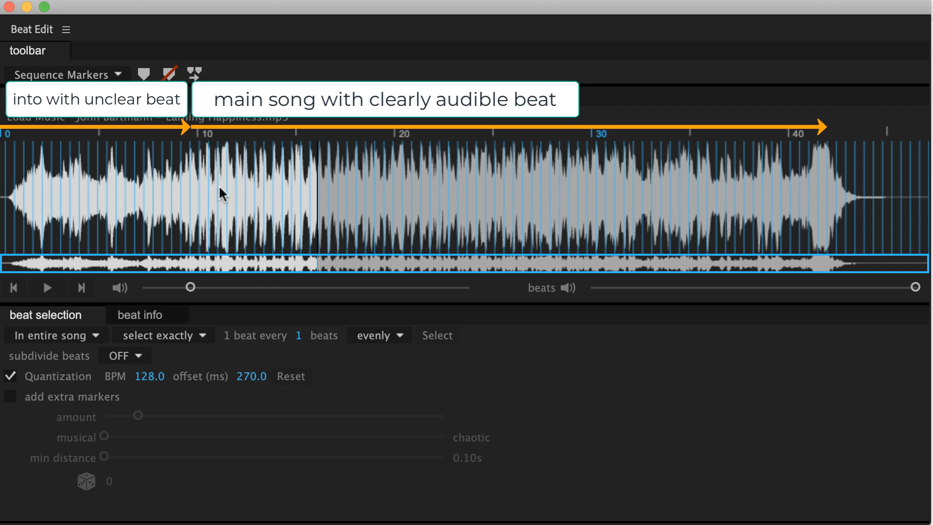
{"action": "mouse_move", "coordinate": [147, 189]}
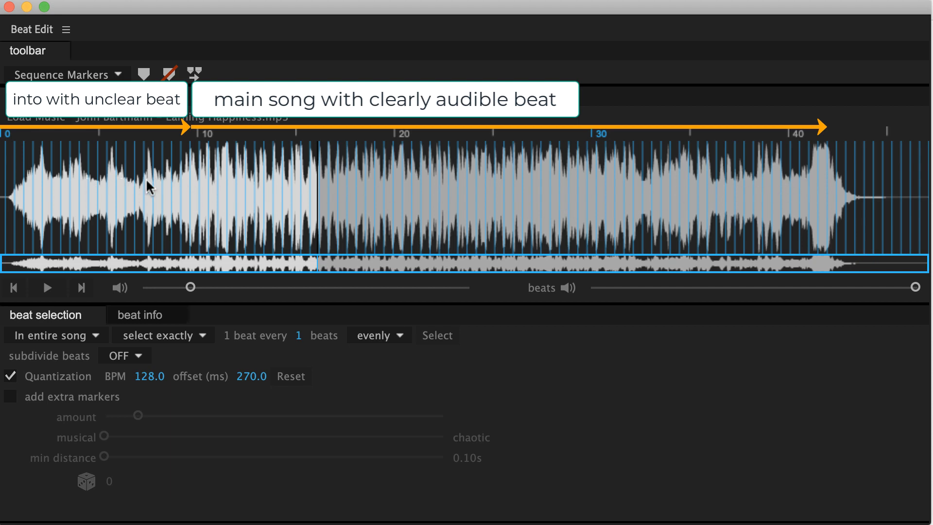
{"action": "mouse_move", "coordinate": [66, 193]}
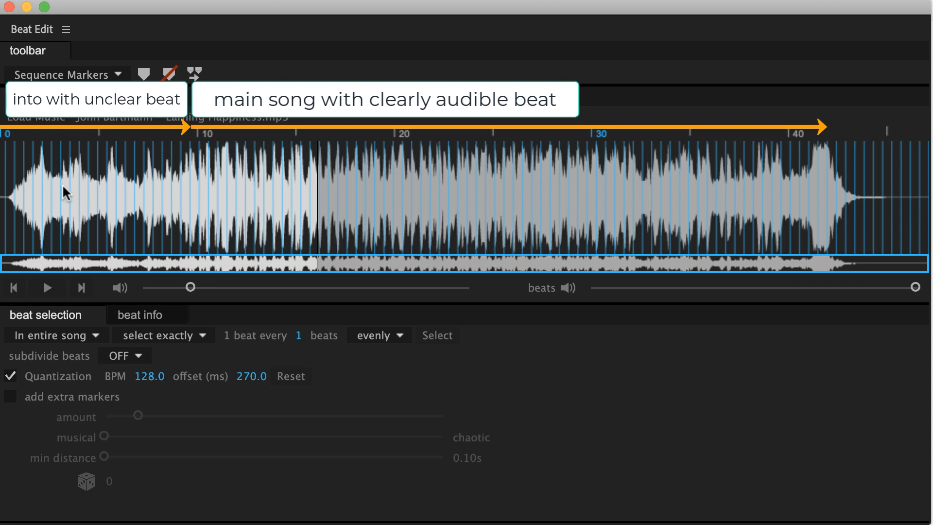
{"action": "mouse_move", "coordinate": [91, 212]}
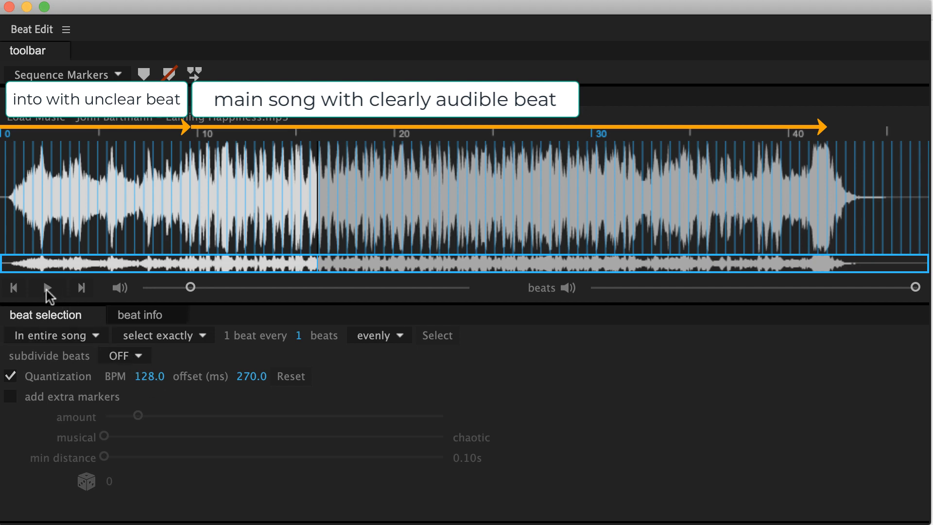
Replay the song from the start, then pause it.
{"action": "left_click", "coordinate": [46, 287]}
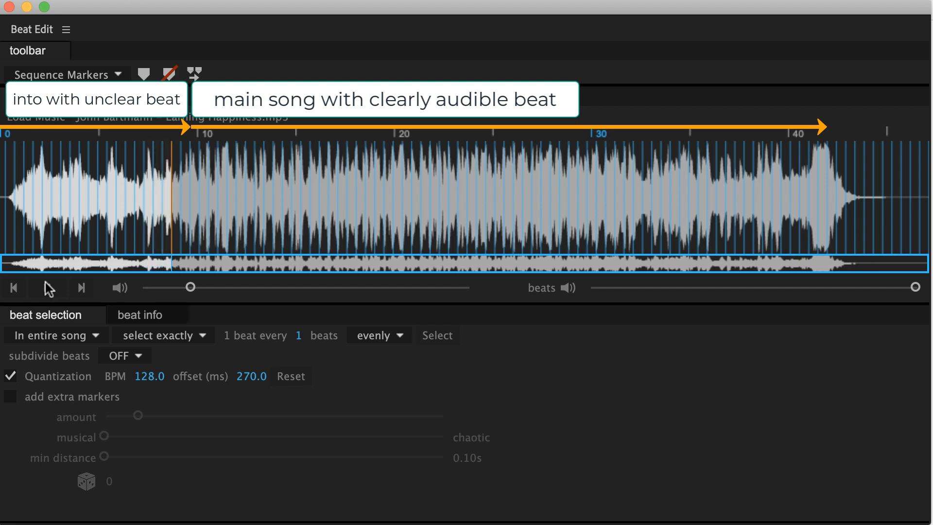
{"action": "left_click", "coordinate": [46, 287]}
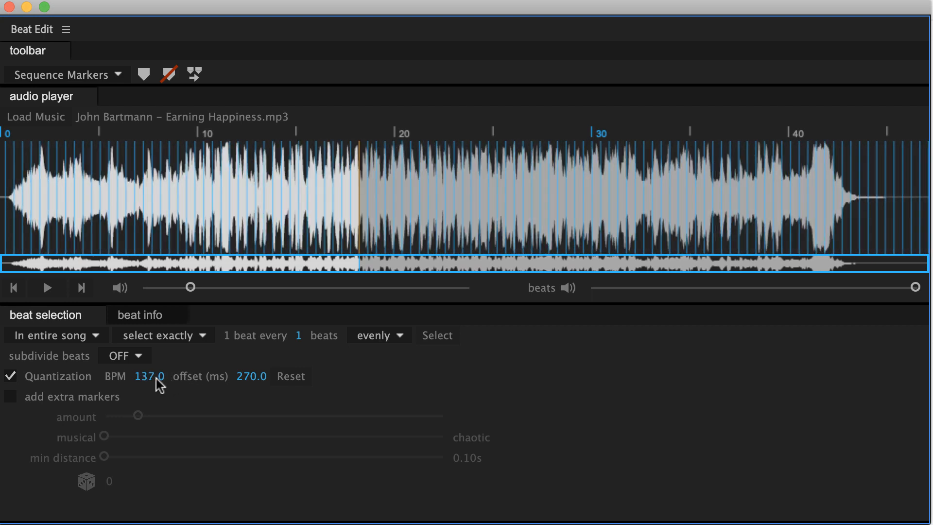
Enter a manual quantization tempo of 64 BPM in the BPM field.
{"action": "left_click", "coordinate": [150, 375]}
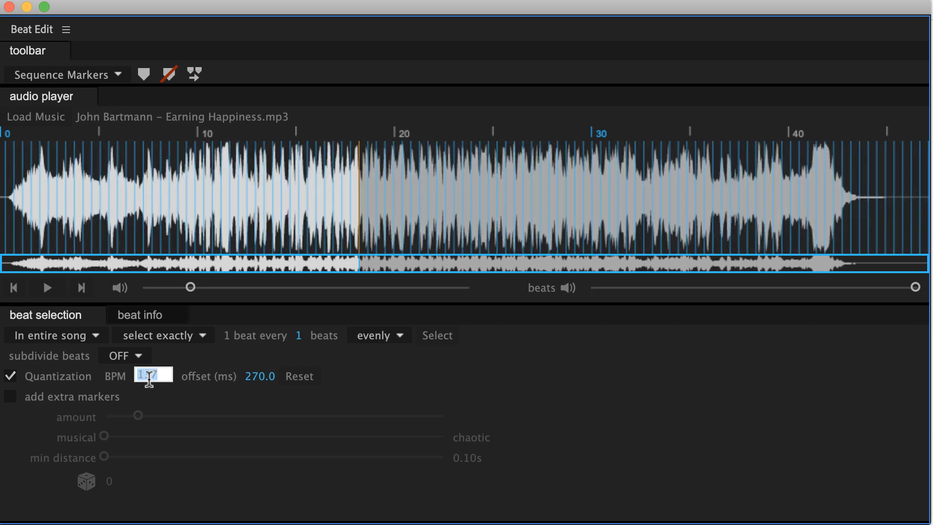
{"action": "type", "text": "64"}
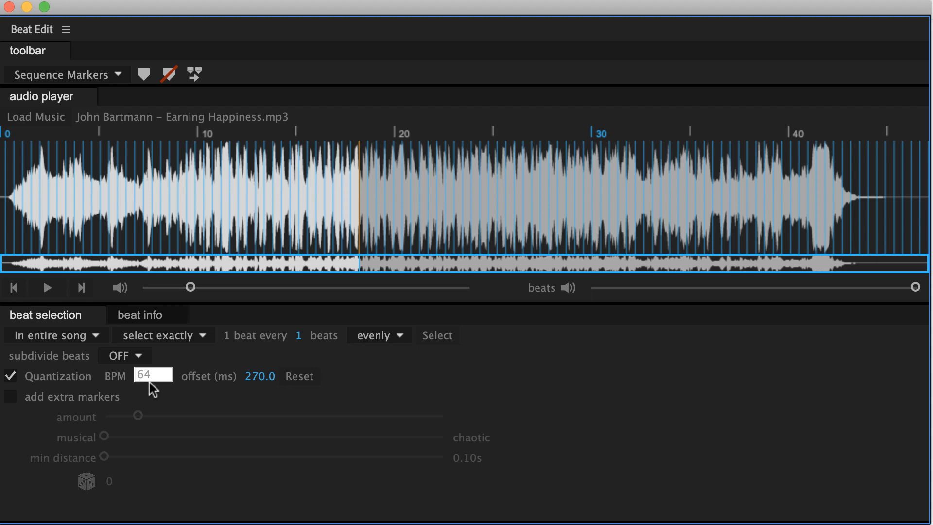